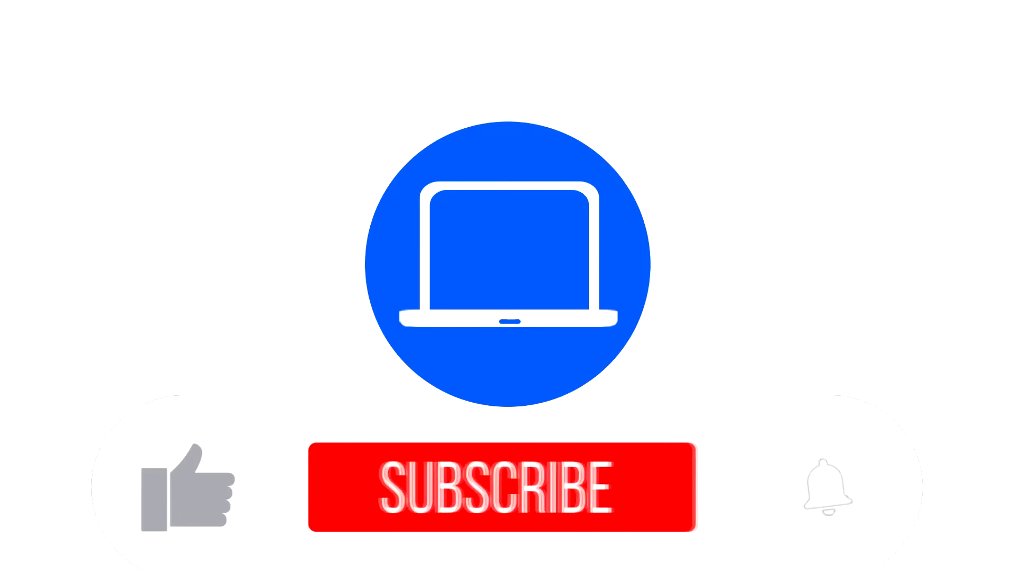
Subscribe to the channel so the button shows SUBSCRIBED with like and bell activated
{"action": "left_click", "coordinate": [504, 486]}
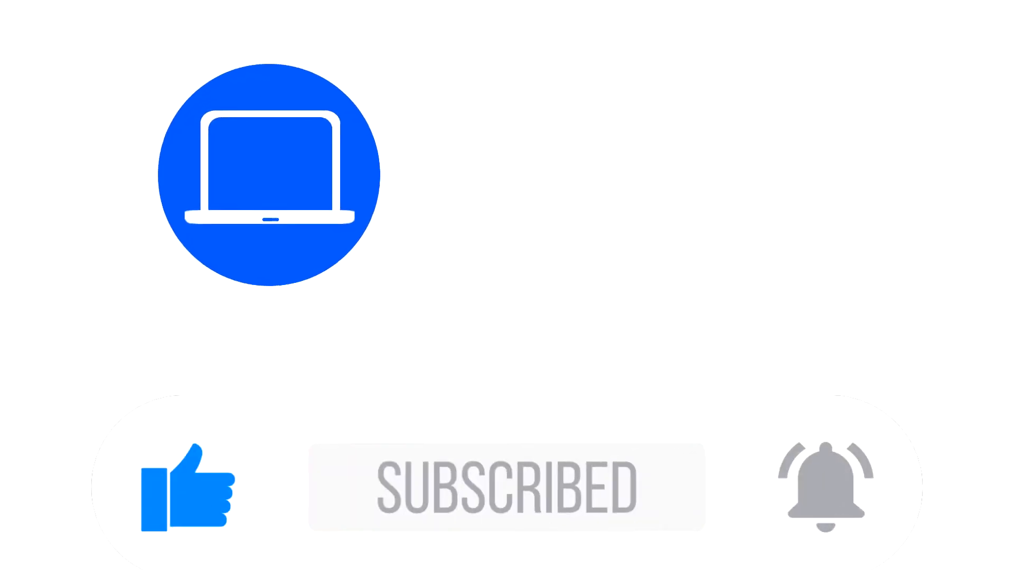